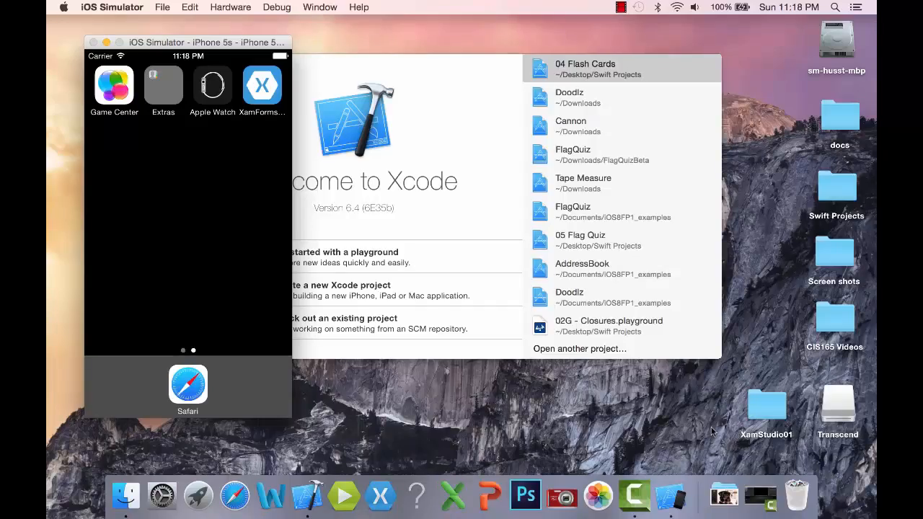
pyautogui.moveTo(380, 496)
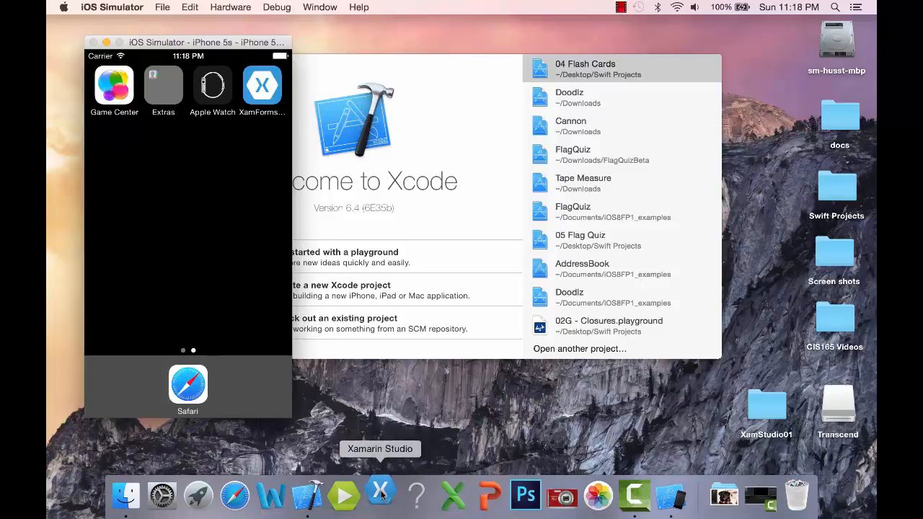
# - Launch Xamarin Studio from the Dock and wait for its welcome page
pyautogui.click(380, 496)
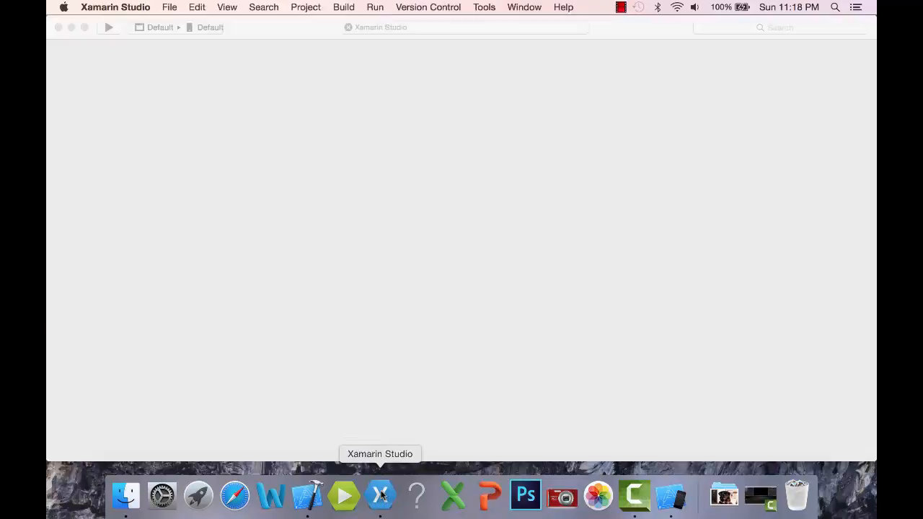
pyautogui.click(380, 495)
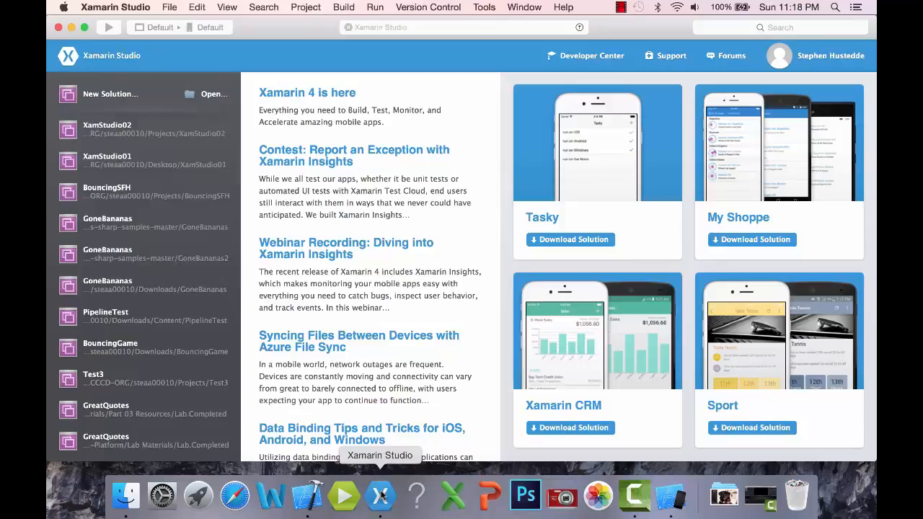
pyautogui.moveTo(452, 496)
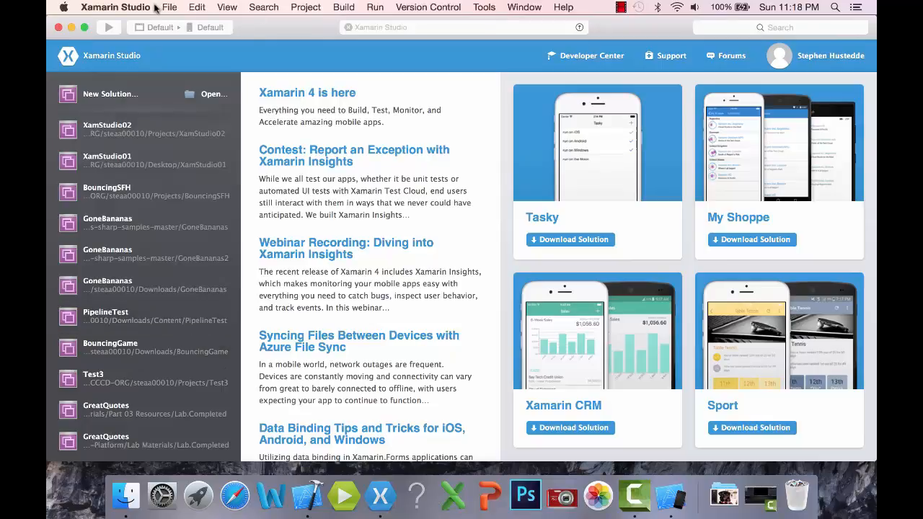
# - Start a new Xamarin.Forms App solution named XamStudioDemo, keeping Android and iOS targets
pyautogui.click(169, 7)
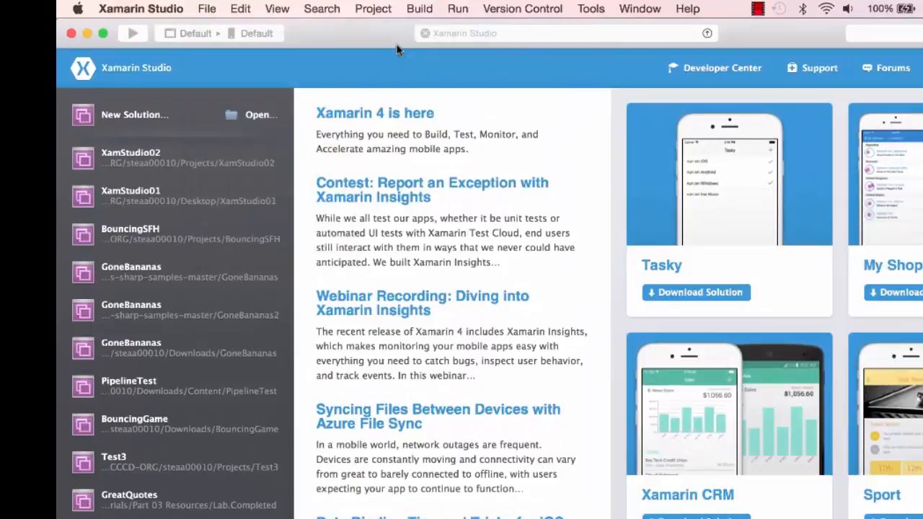
pyautogui.click(134, 114)
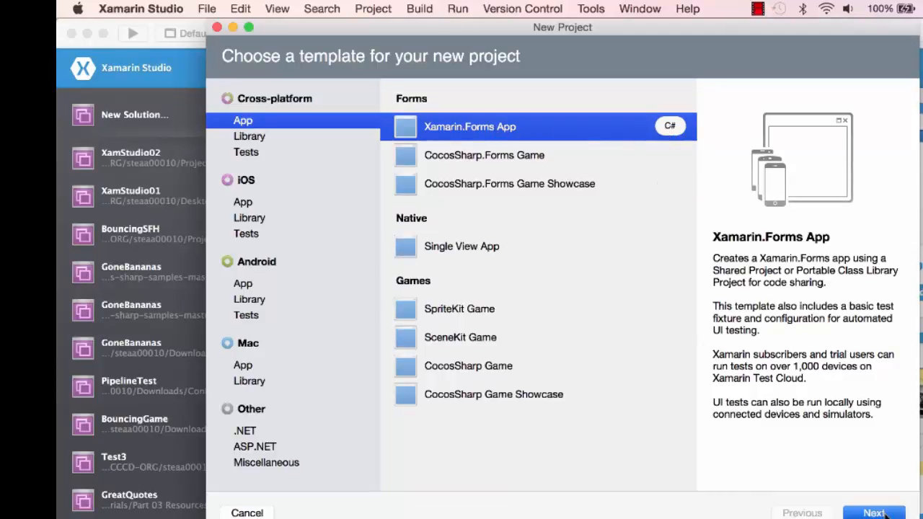
pyautogui.click(873, 513)
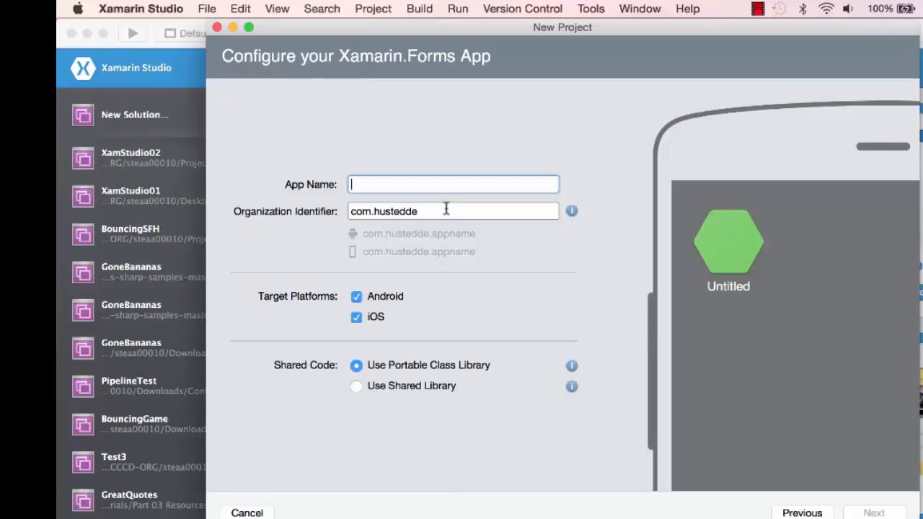
pyautogui.write('Xam')
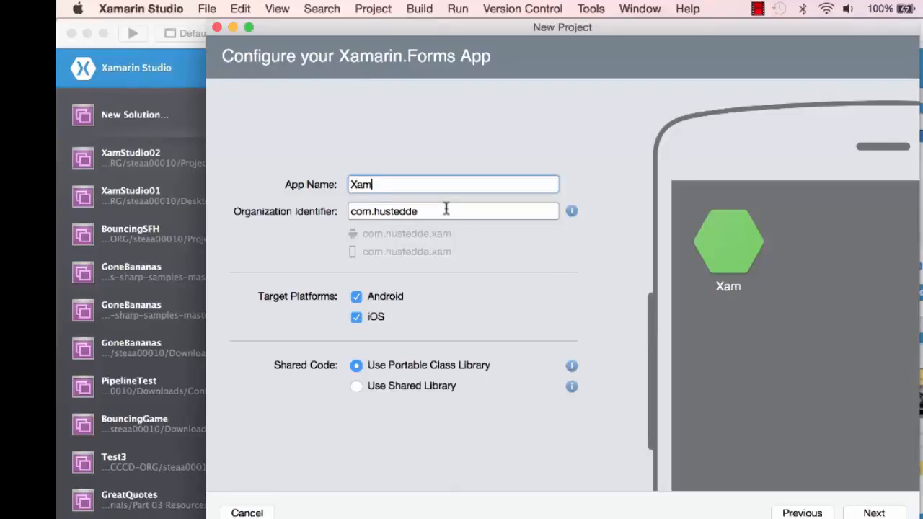
pyautogui.write('Studio')
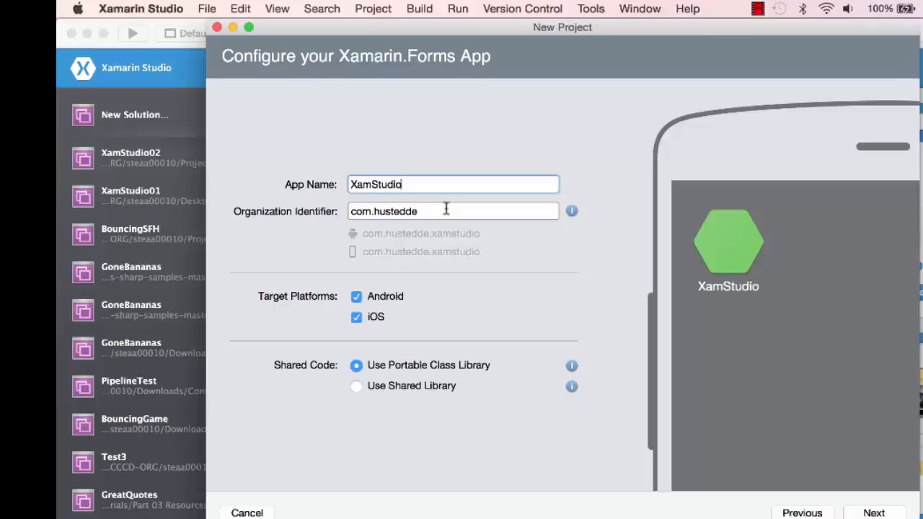
pyautogui.write('Demo')
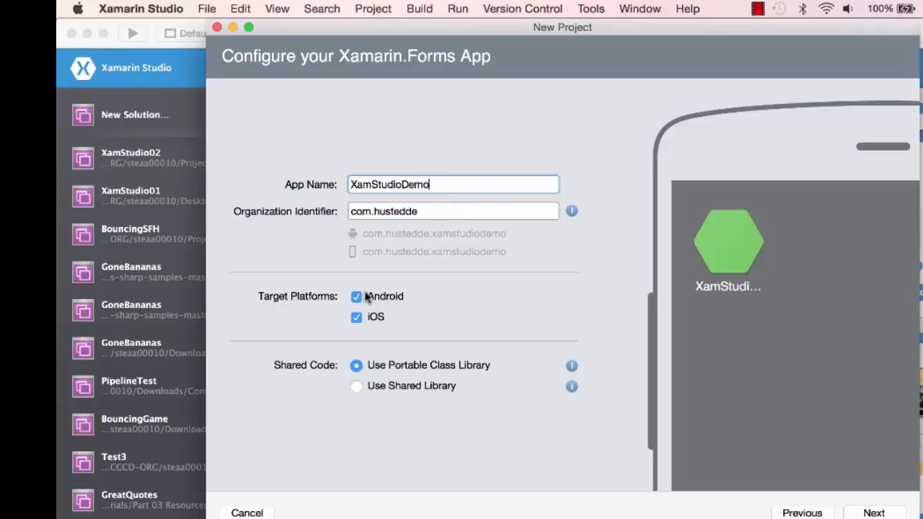
pyautogui.click(356, 318)
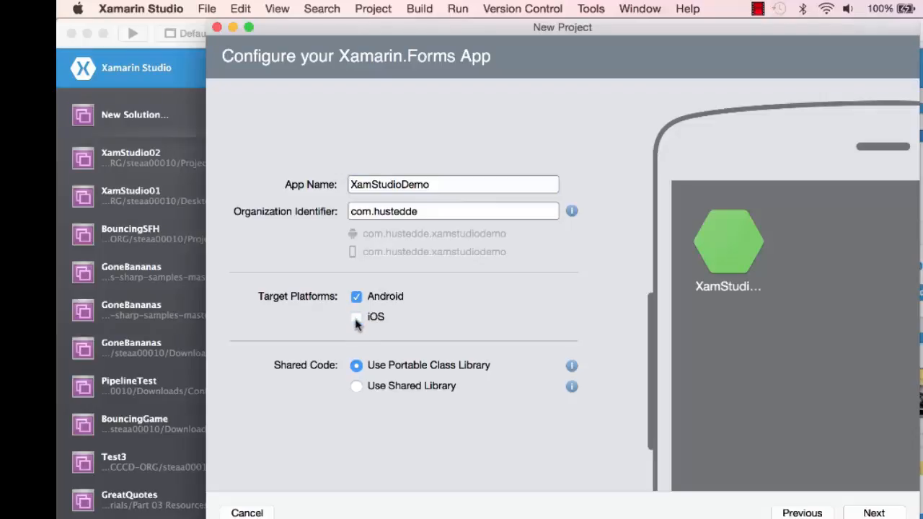
pyautogui.click(357, 317)
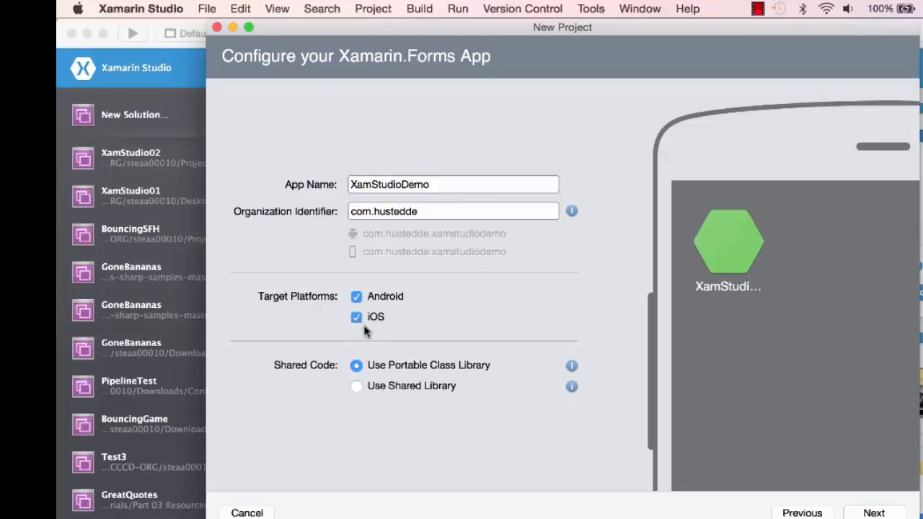
pyautogui.moveTo(326, 377)
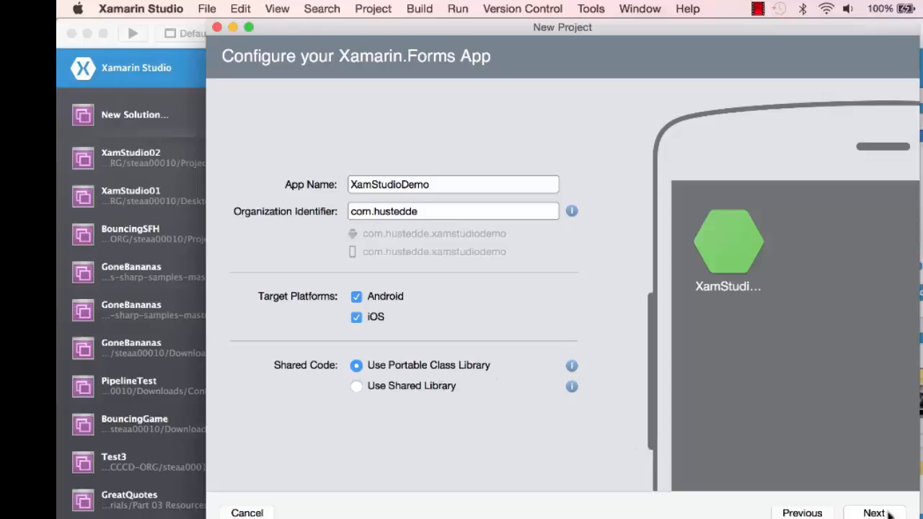
# - Create the solution, then expand the shared XamStudioDemo project and select XamStudioDemo.cs
pyautogui.click(874, 513)
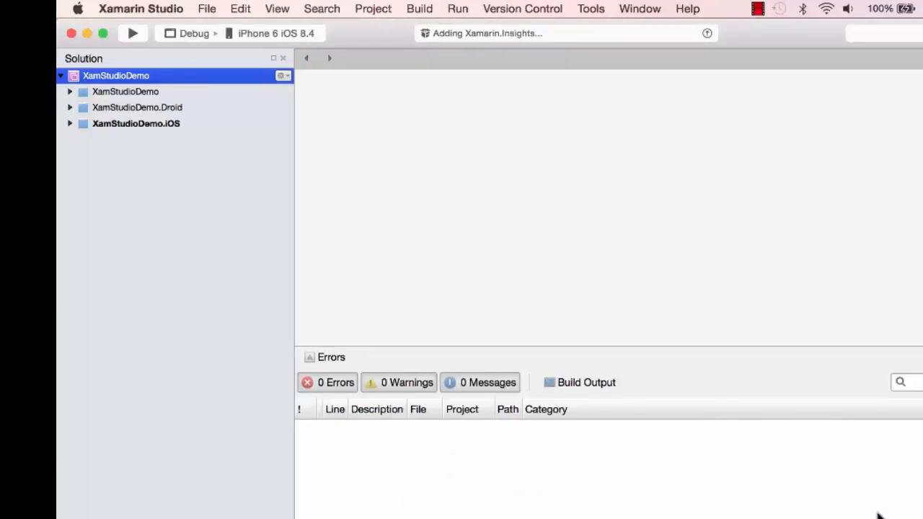
pyautogui.moveTo(776, 376)
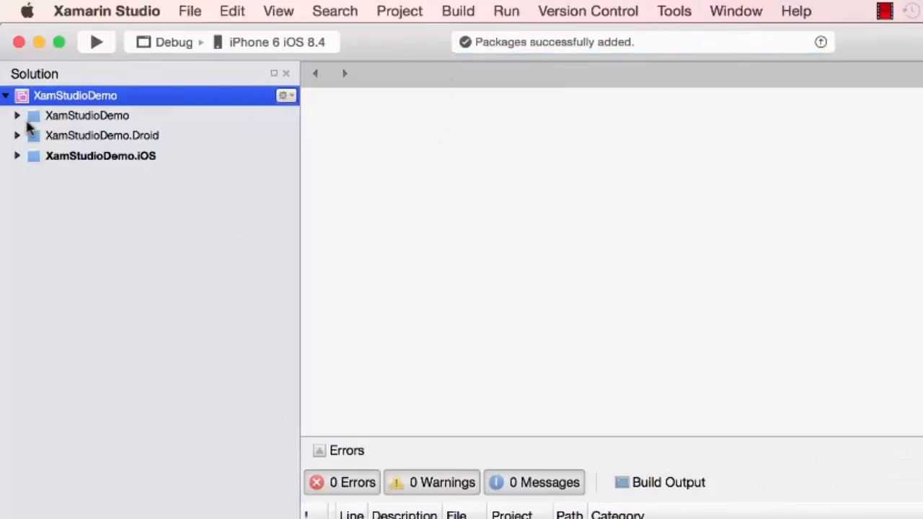
pyautogui.click(17, 115)
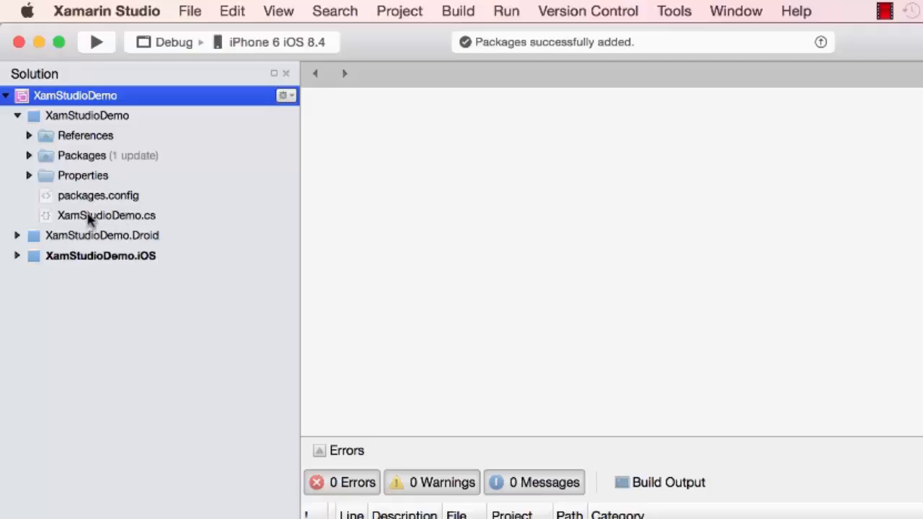
pyautogui.click(106, 215)
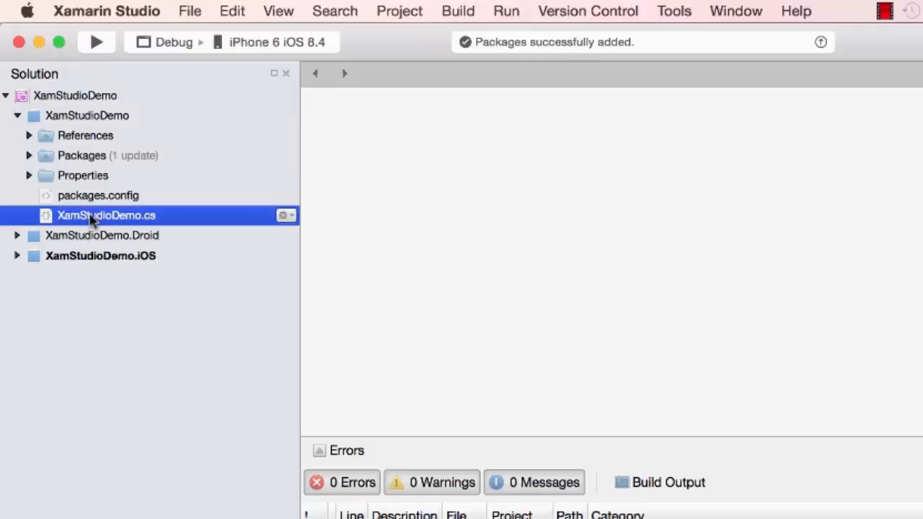
# - Open XamStudioDemo.cs and replace the Label text with 'South Mountain Community College!'
pyautogui.doubleClick(106, 216)
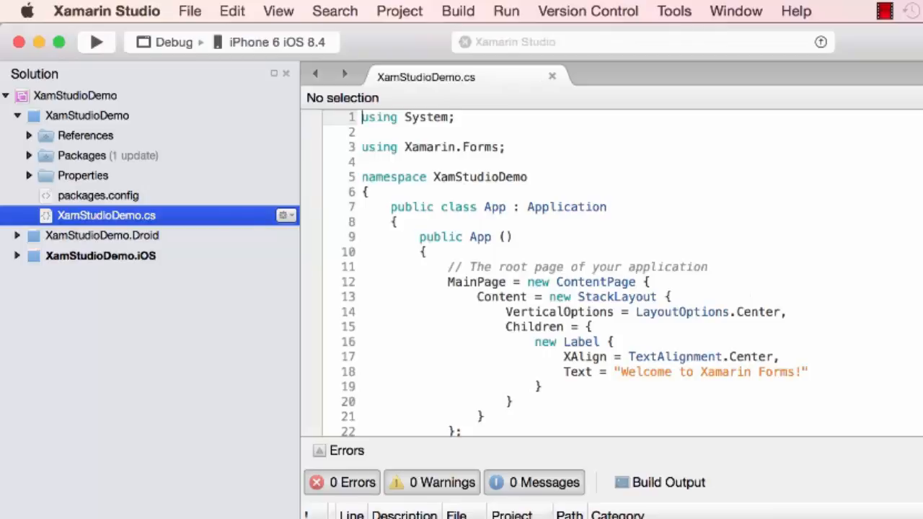
pyautogui.scroll(-3)
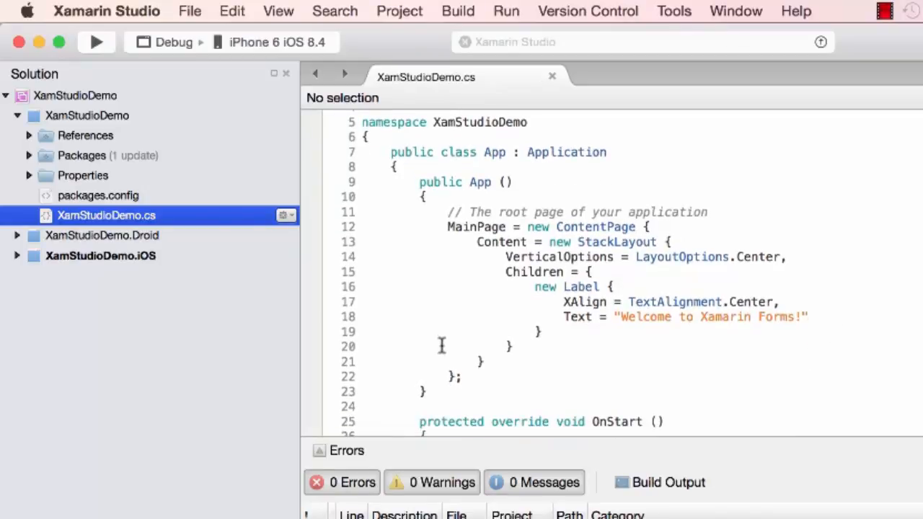
pyautogui.moveTo(580, 381)
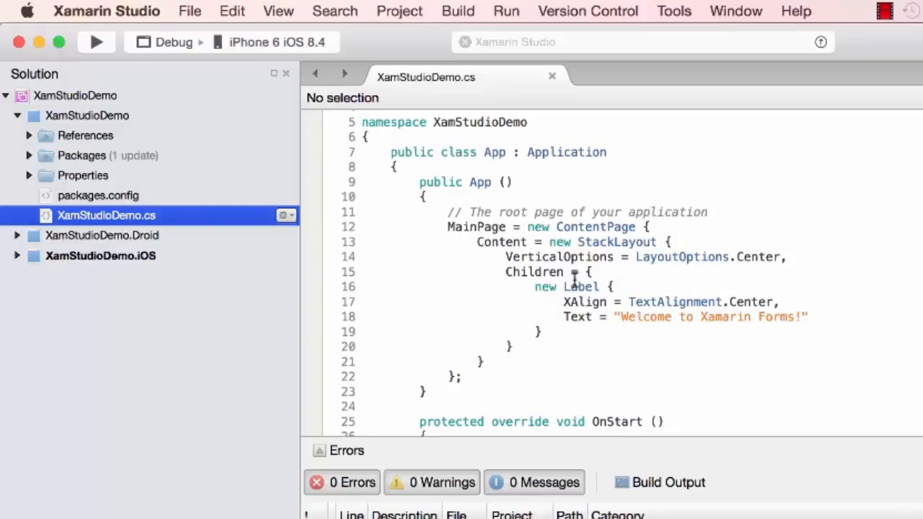
pyautogui.doubleClick(642, 316)
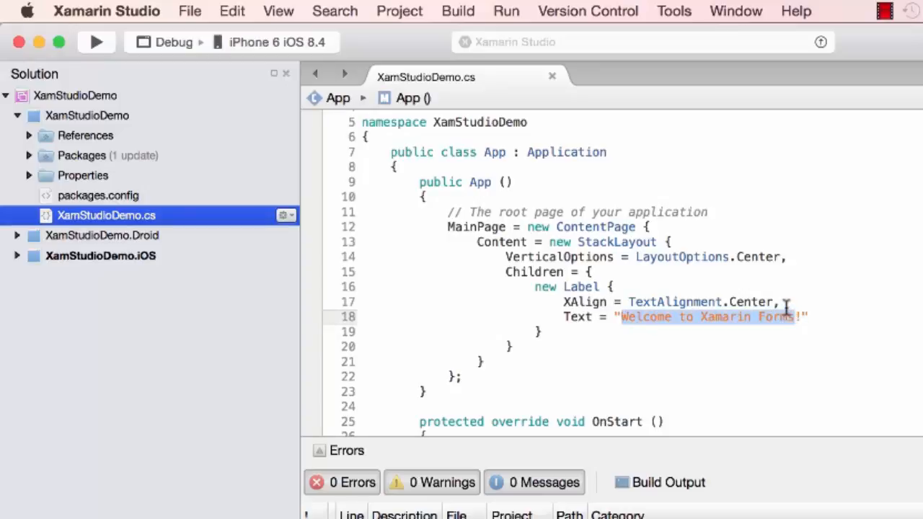
pyautogui.write('South!"')
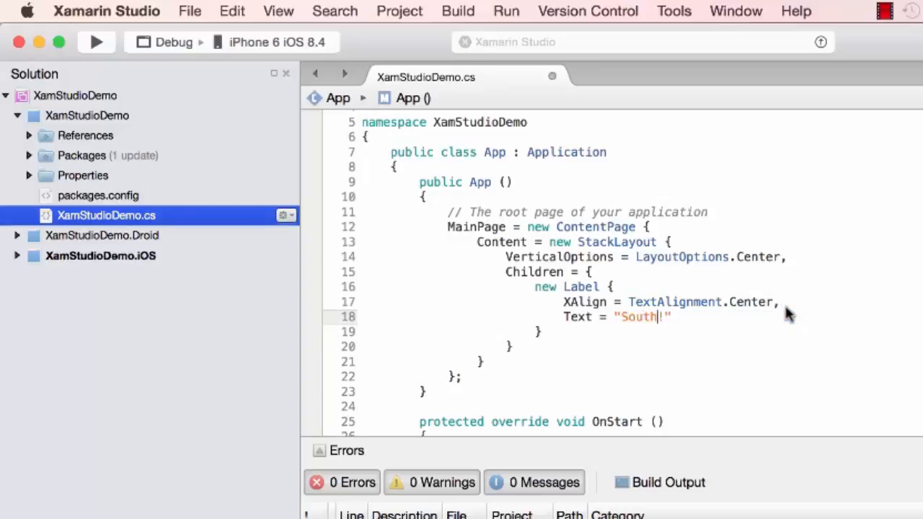
pyautogui.write('Mountain')
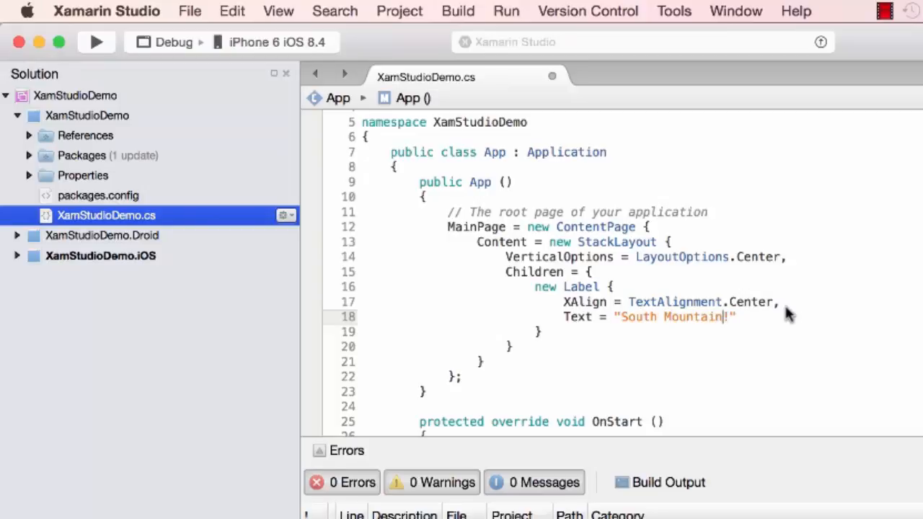
pyautogui.write('Community Co')
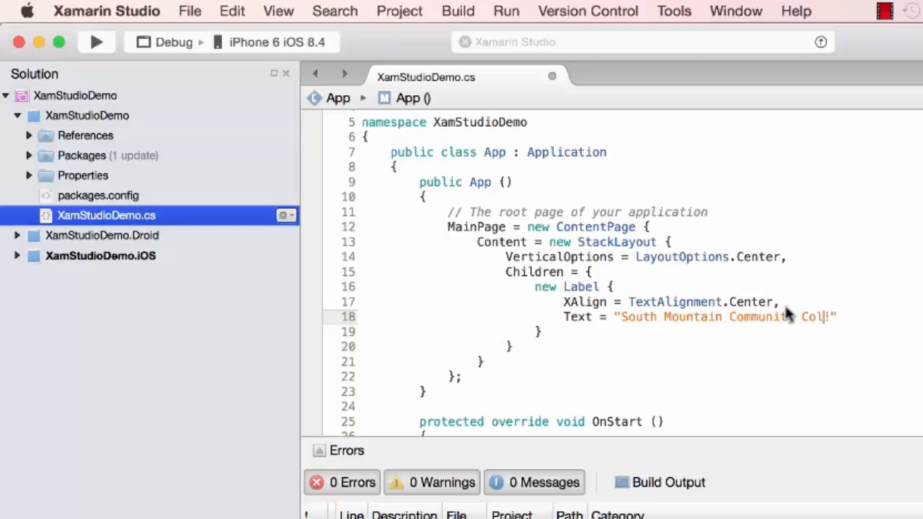
pyautogui.write('lege')
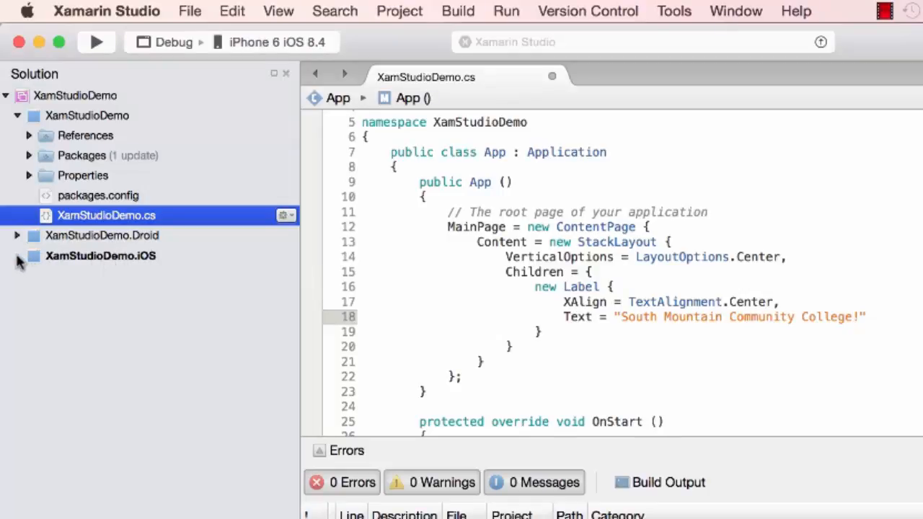
# - Expand XamStudioDemo.iOS and open AppDelegate.cs in its own editor tab
pyautogui.click(17, 256)
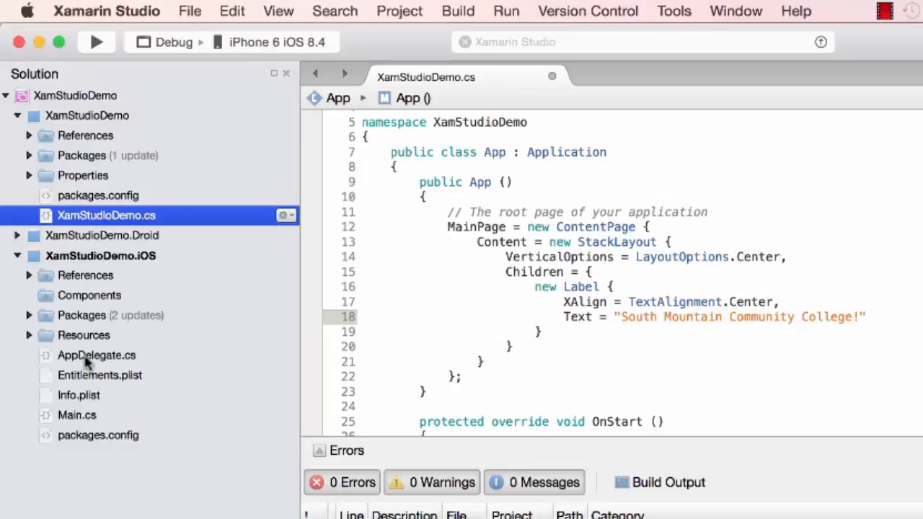
pyautogui.click(97, 355)
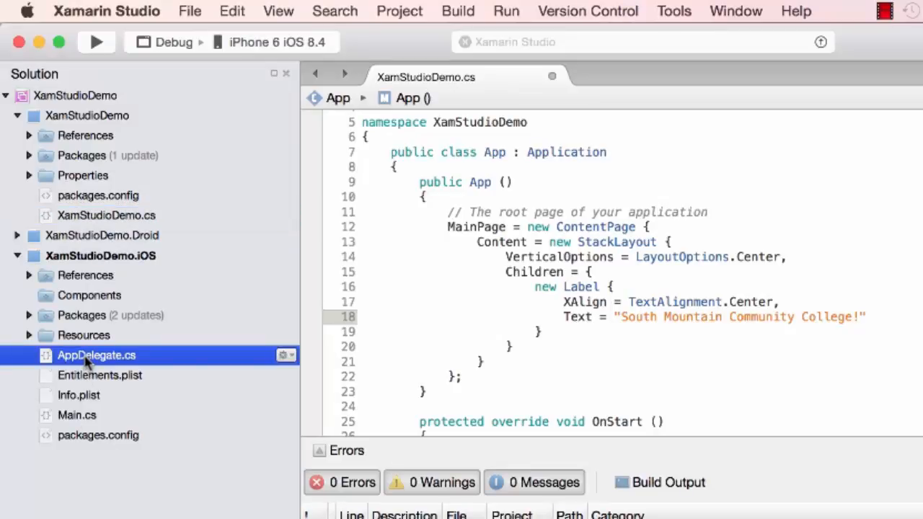
pyautogui.doubleClick(96, 355)
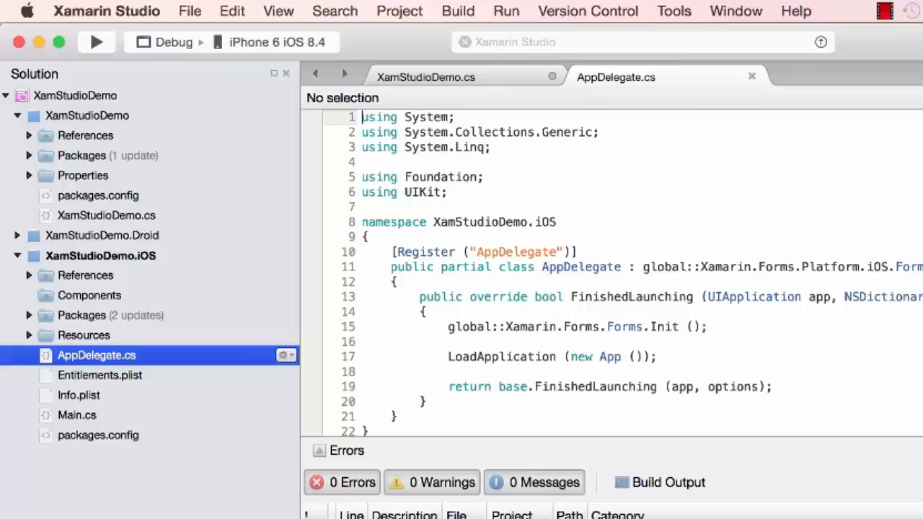
pyautogui.moveTo(605, 359)
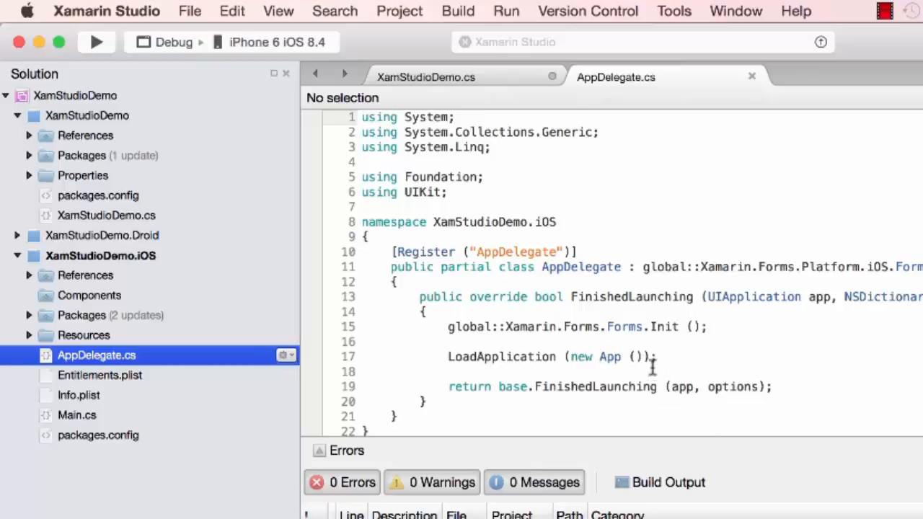
pyautogui.moveTo(119, 57)
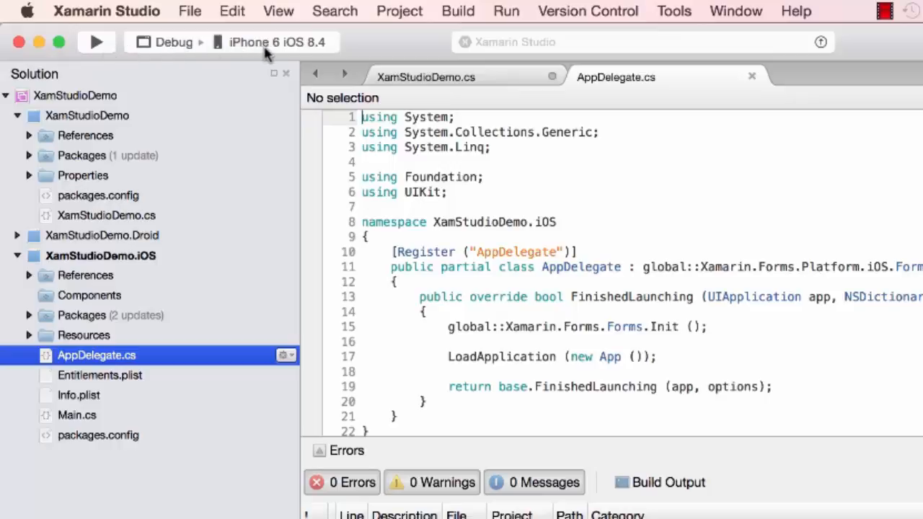
pyautogui.moveTo(267, 54)
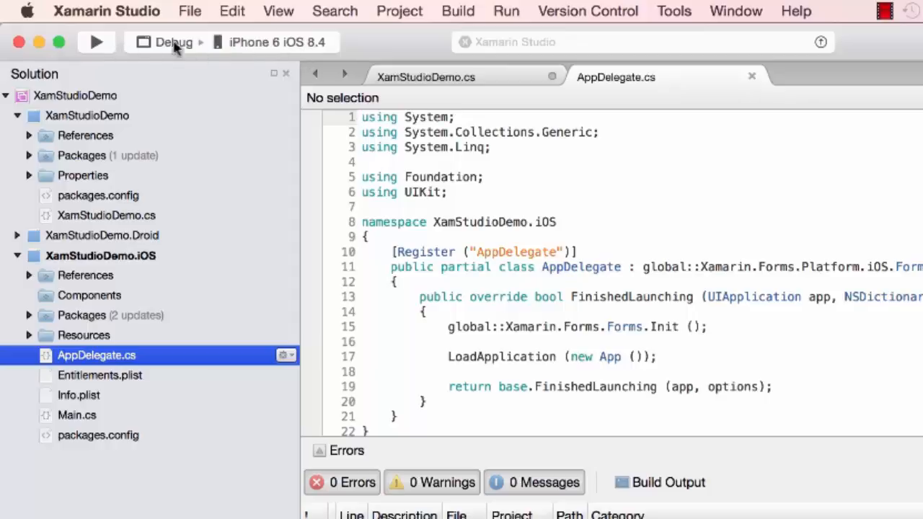
pyautogui.moveTo(272, 49)
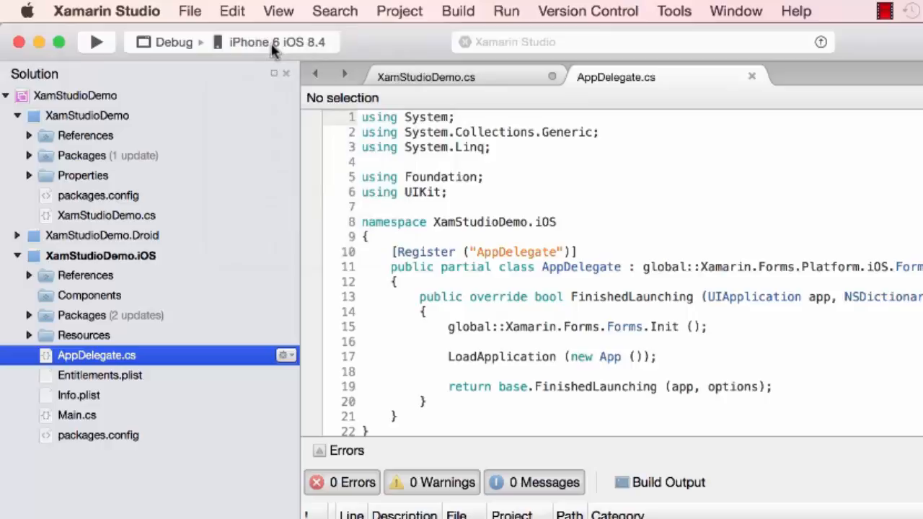
# - Run the app on the iPhone 6 iOS 8.4 simulator, then stop it
pyautogui.click(96, 42)
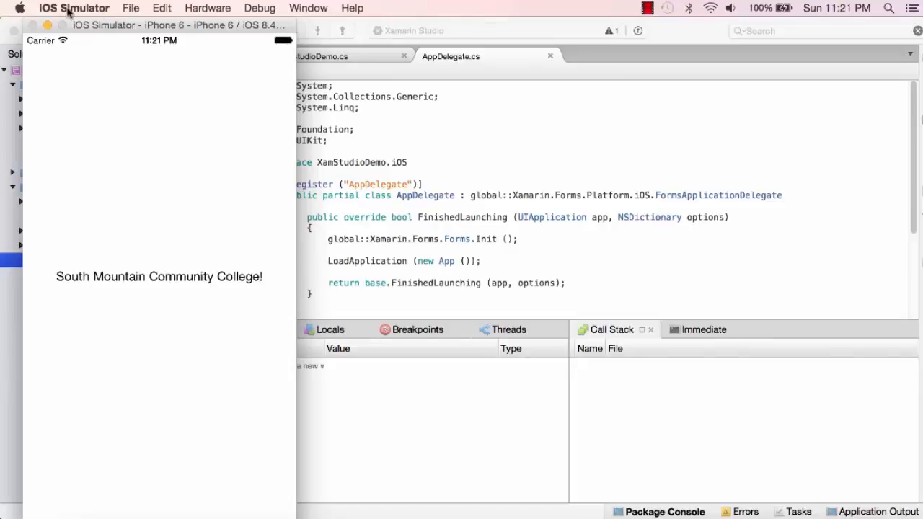
pyautogui.click(74, 8)
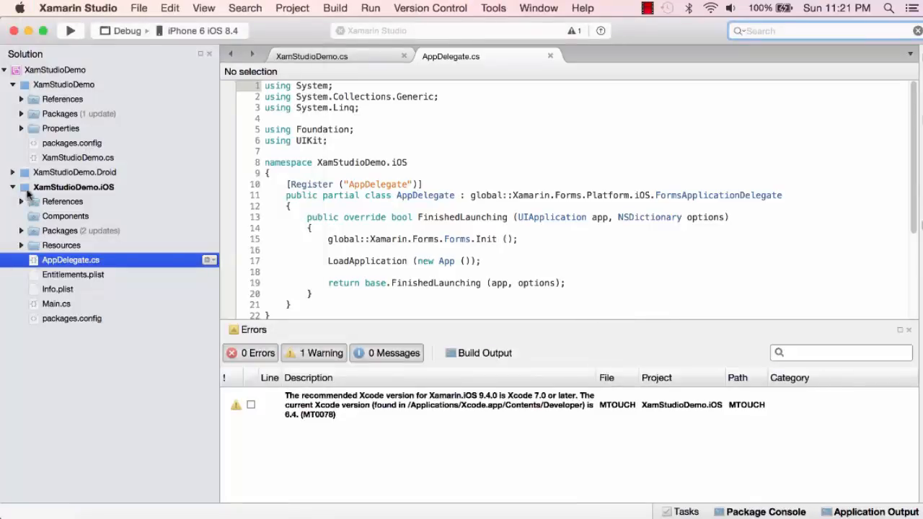
# - Collapse the iOS project and set XamStudioDemo.Droid as the startup project
pyautogui.click(13, 187)
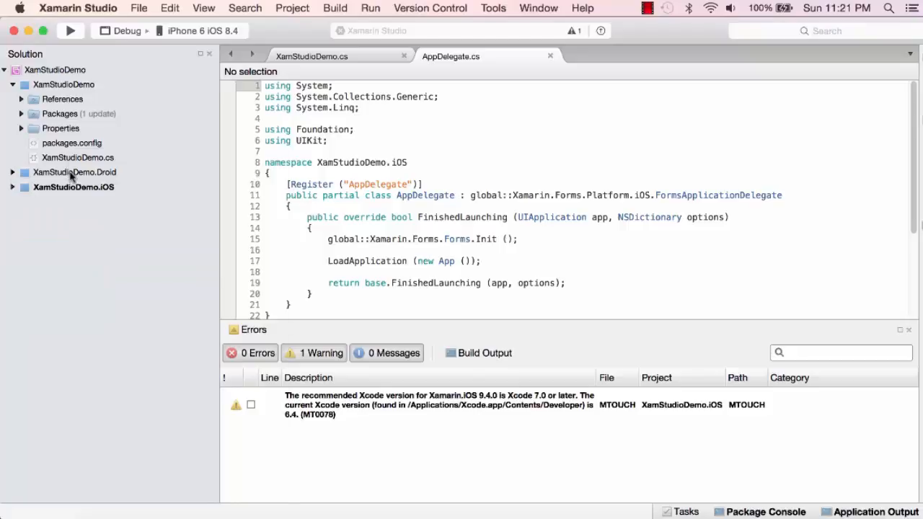
pyautogui.rightClick(75, 172)
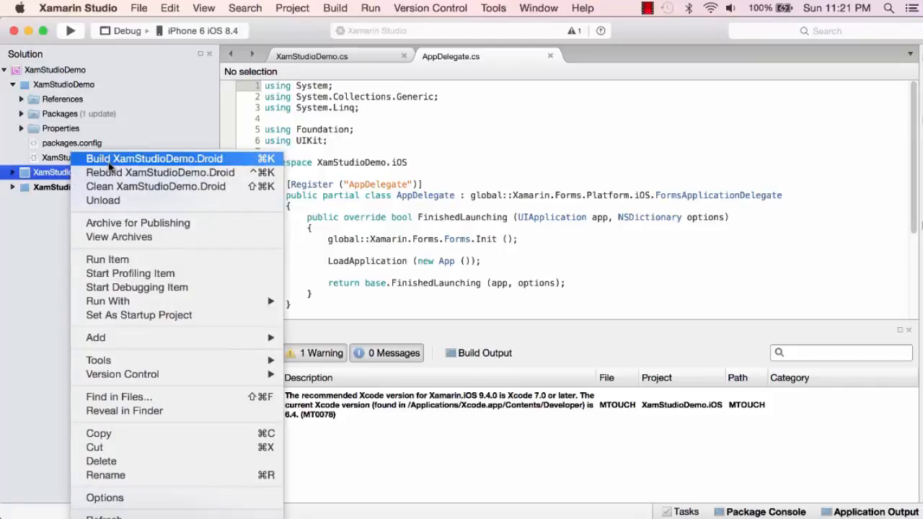
pyautogui.moveTo(138, 315)
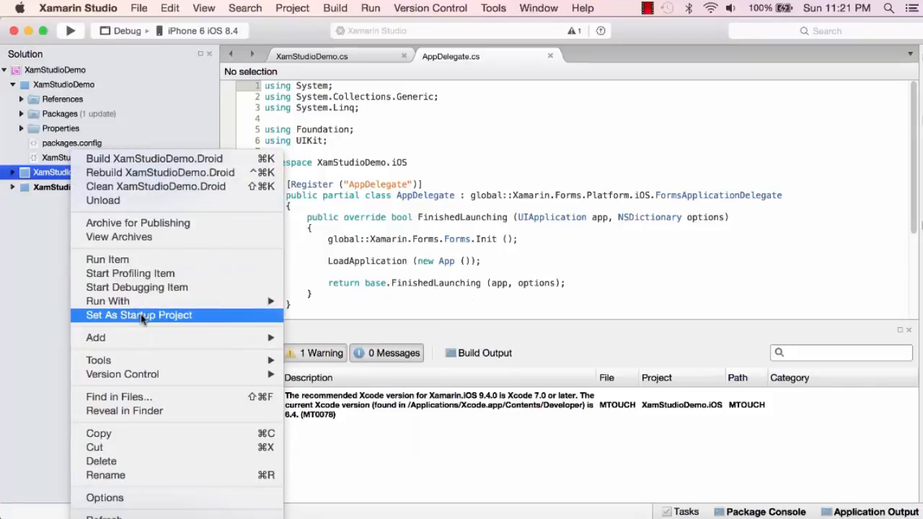
pyautogui.click(139, 315)
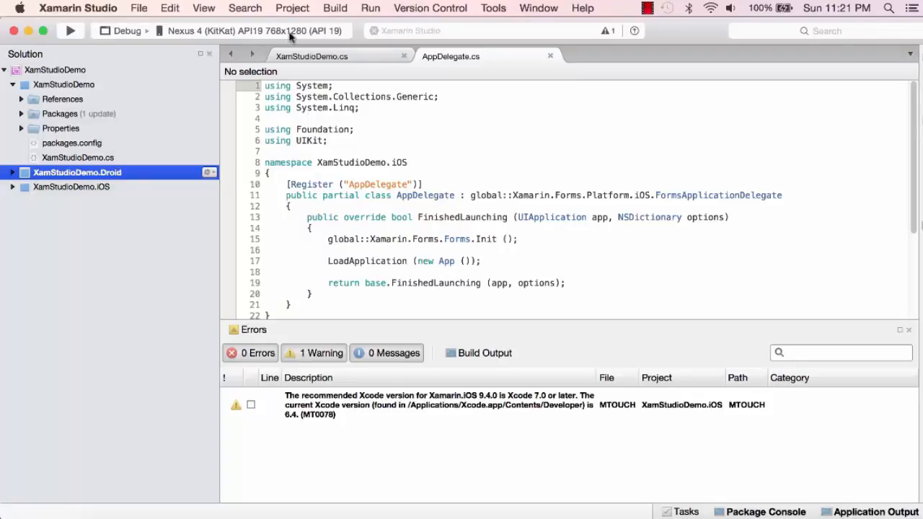
pyautogui.moveTo(162, 40)
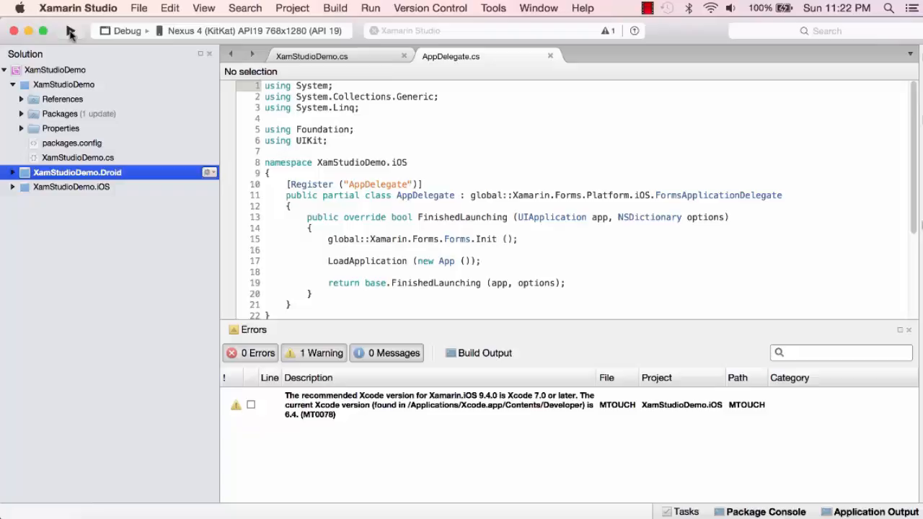
# - Run the app on the Nexus 4 emulator, cancelling the Android Player update prompt
pyautogui.click(70, 31)
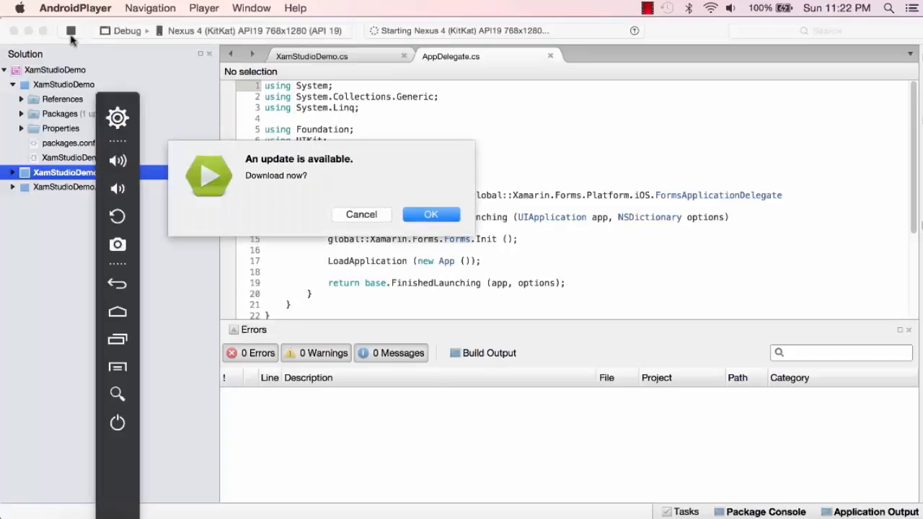
pyautogui.moveTo(129, 72)
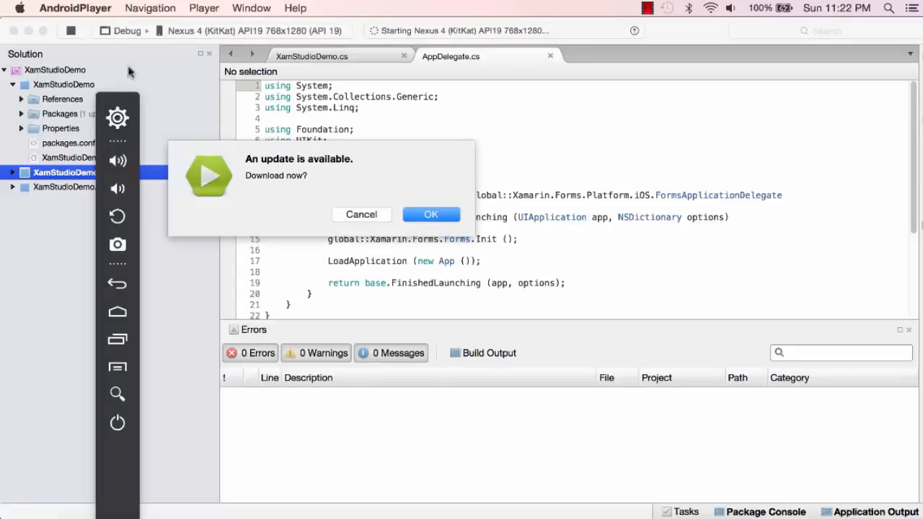
pyautogui.moveTo(362, 214)
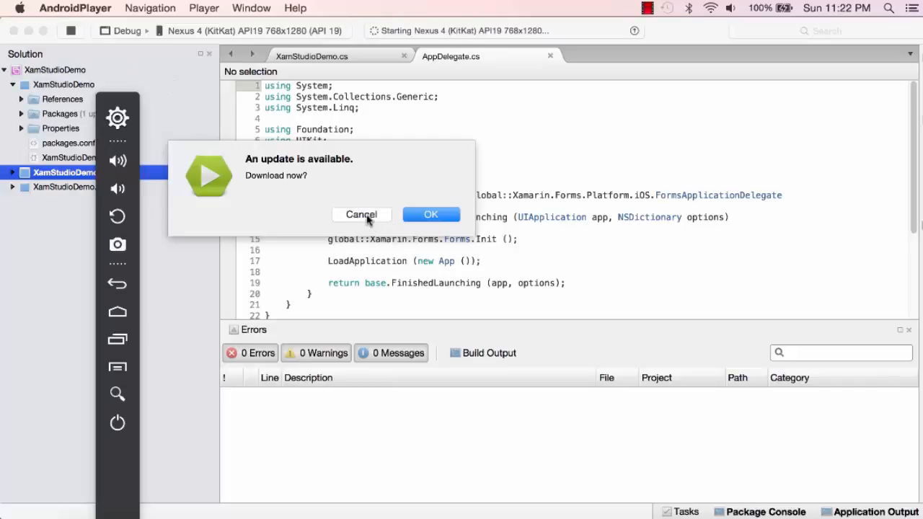
pyautogui.click(362, 214)
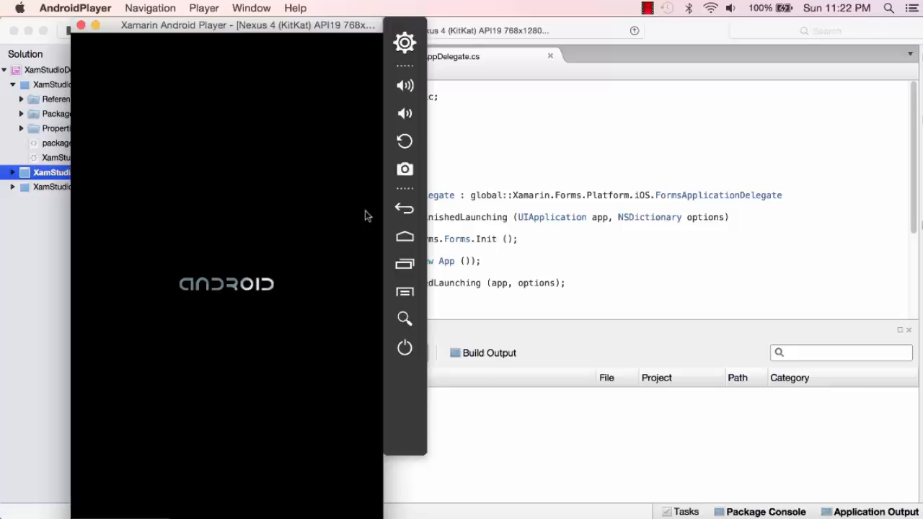
pyautogui.moveTo(358, 223)
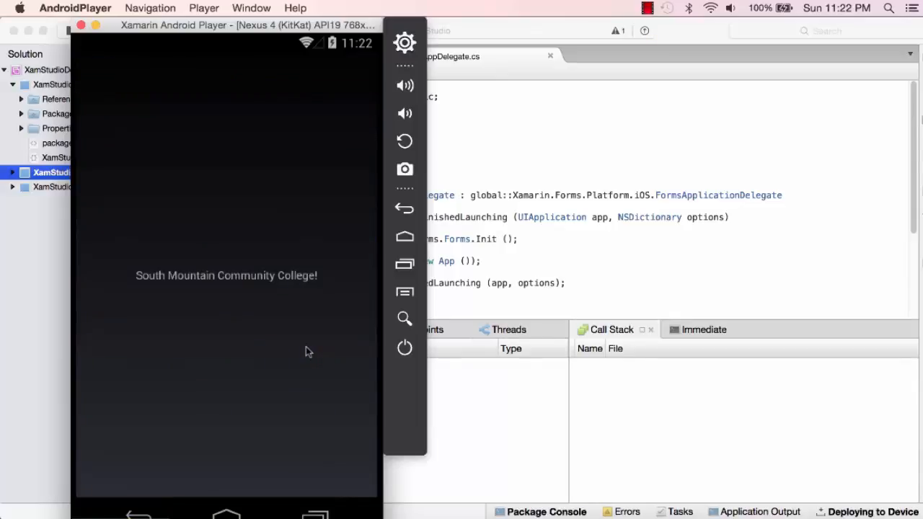
pyautogui.moveTo(164, 147)
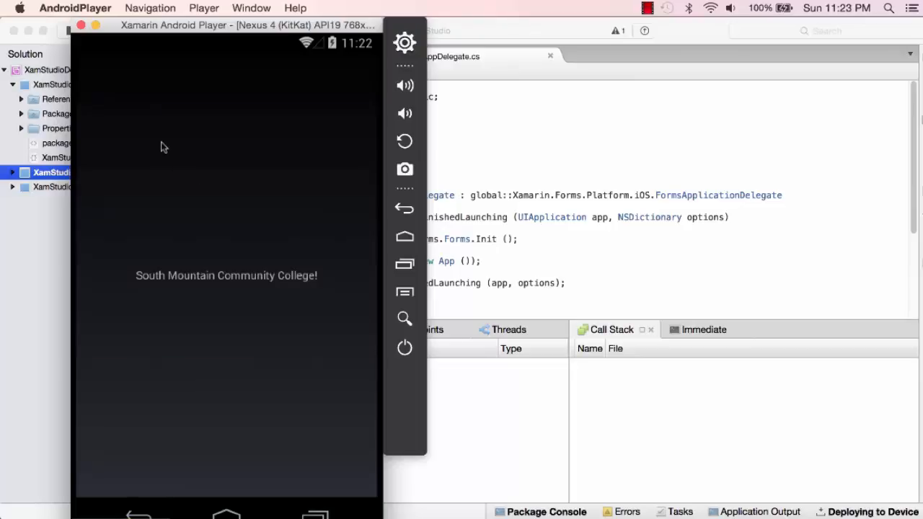